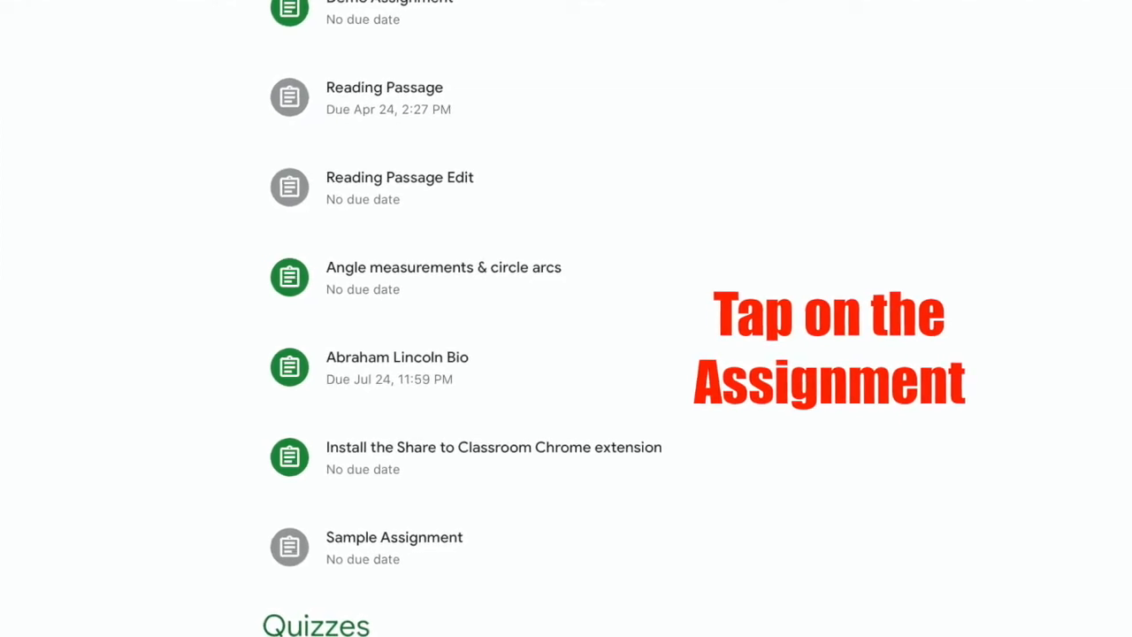
# Scroll the Classwork list down to reach and open Demo Assignment
pyautogui.scroll(-3)
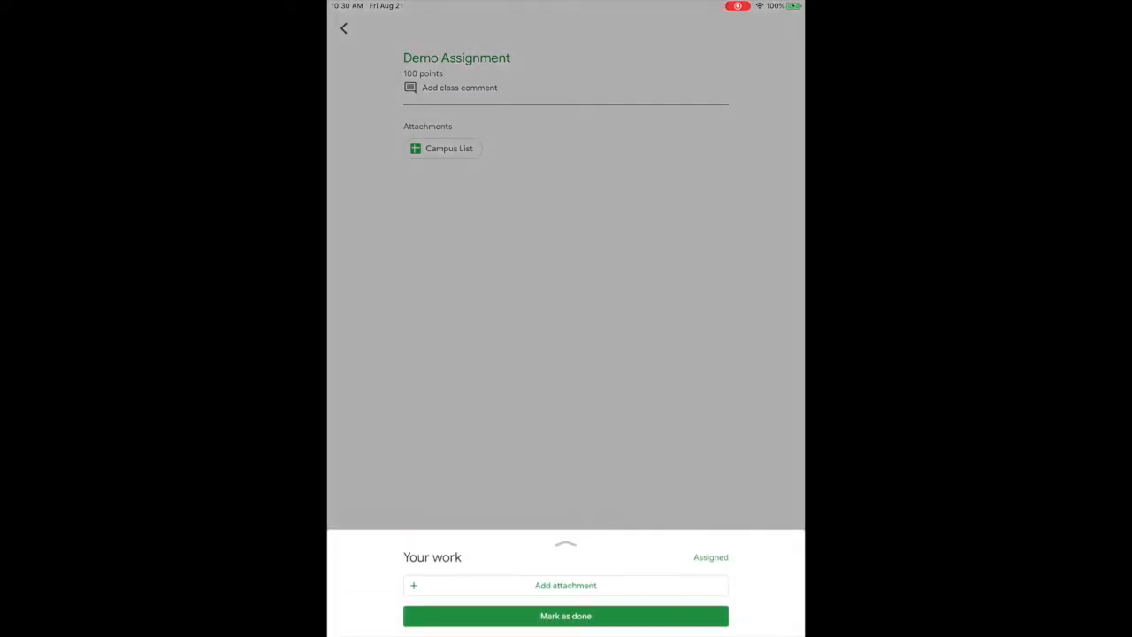
# Add an attachment to Your work using the camera option
pyautogui.click(565, 585)
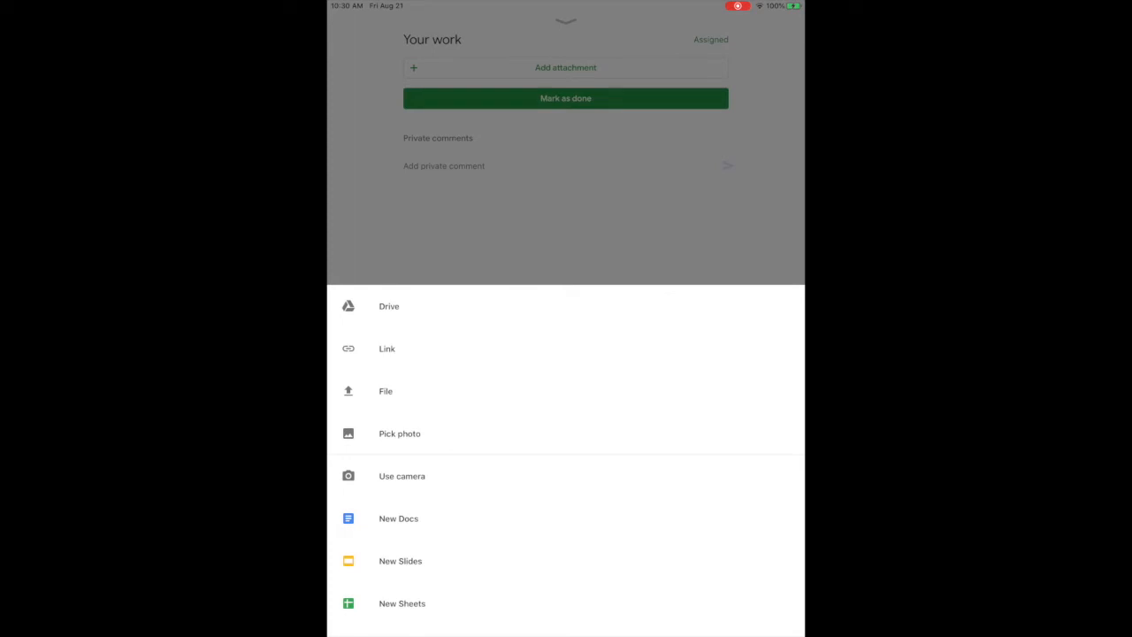
pyautogui.click(402, 476)
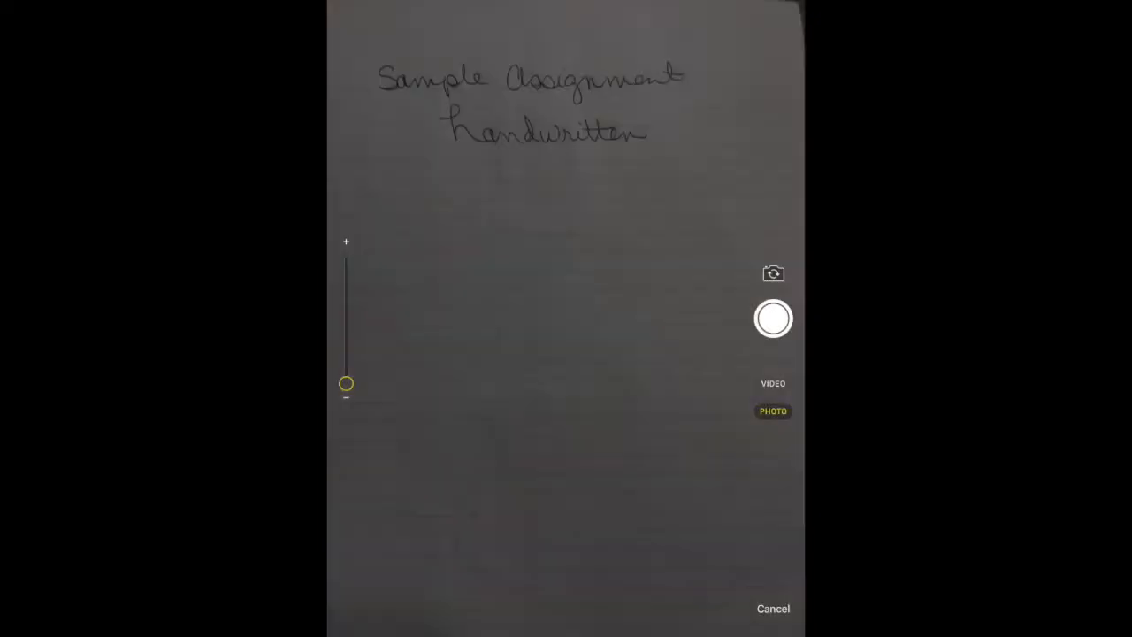
# Photograph the 'Sample Assignment Handwritten' page and use that photo
pyautogui.click(773, 317)
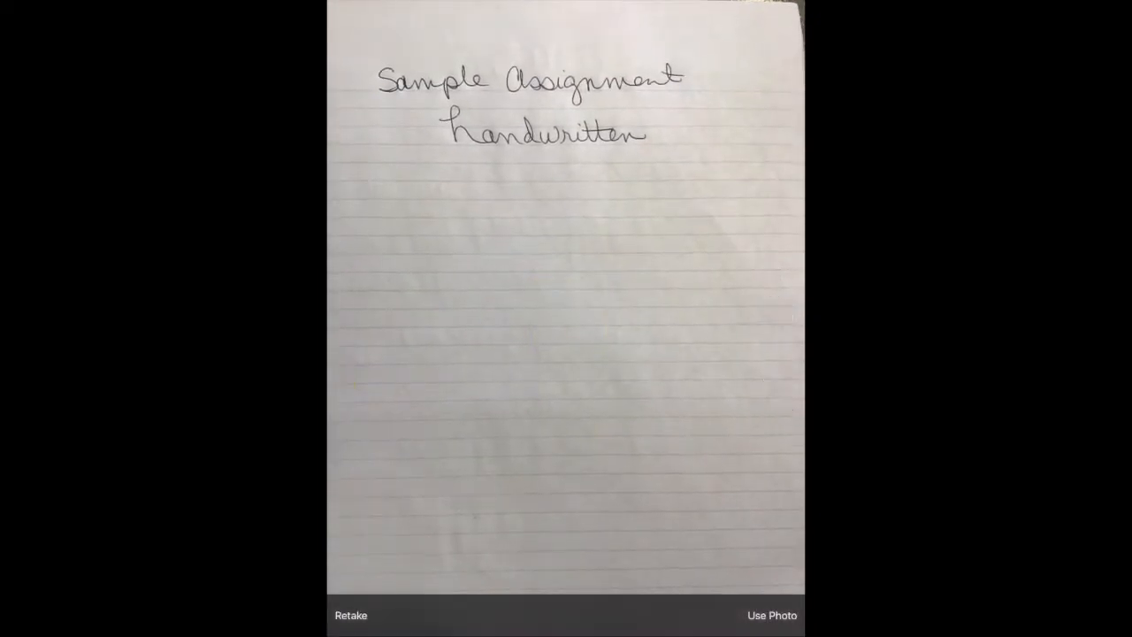
pyautogui.click(771, 614)
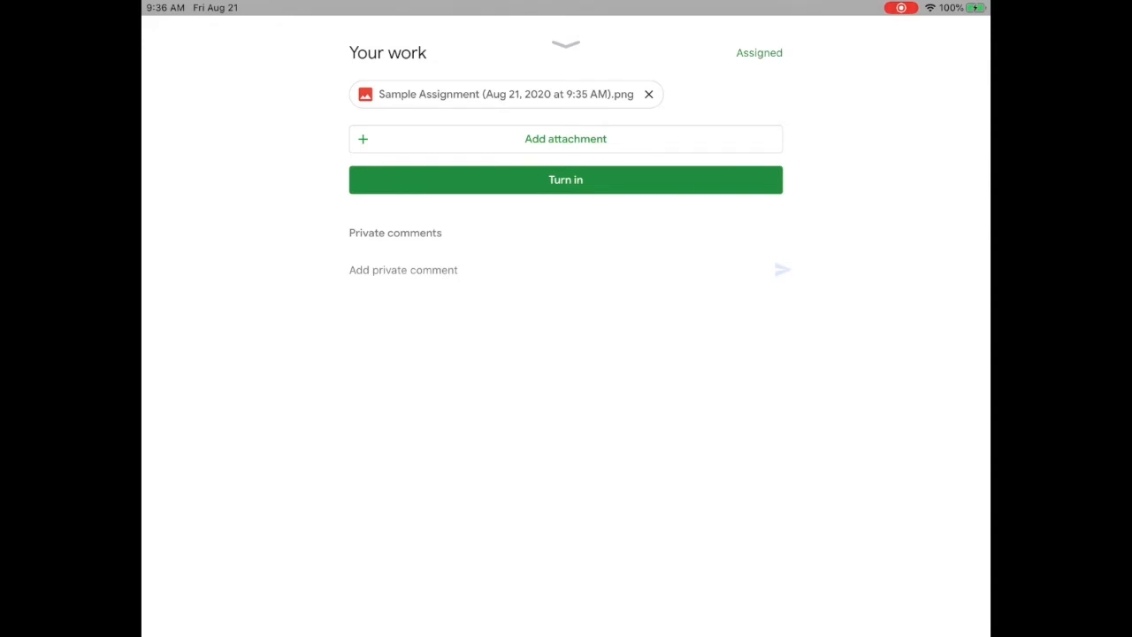
# Submit Demo Assignment with its one photo attachment and confirm the turn-in
pyautogui.click(565, 180)
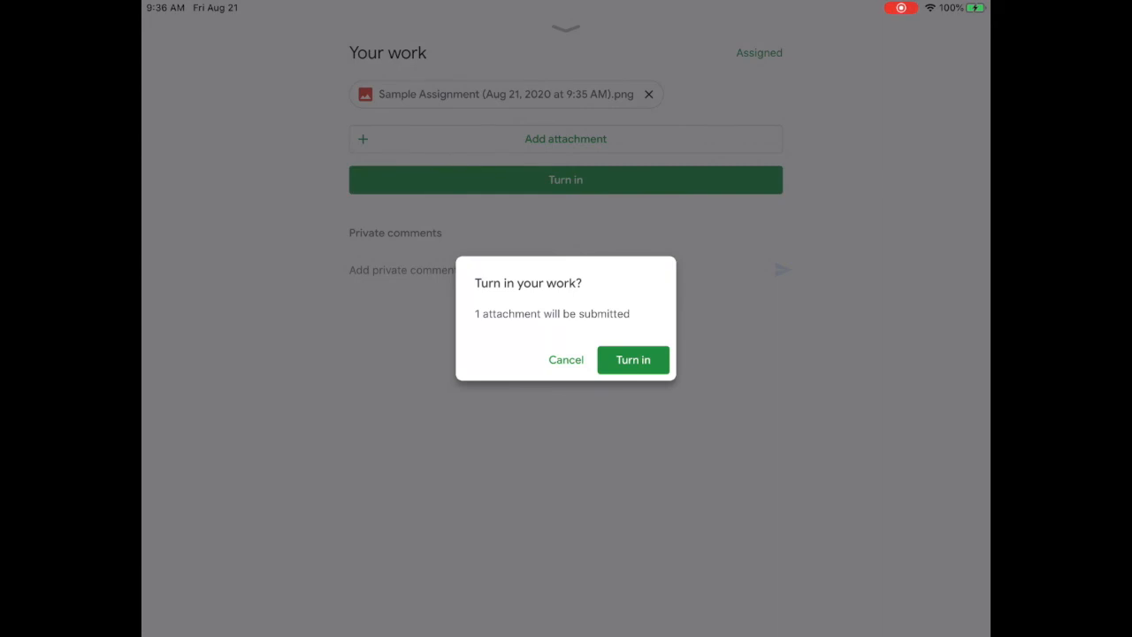
pyautogui.click(566, 360)
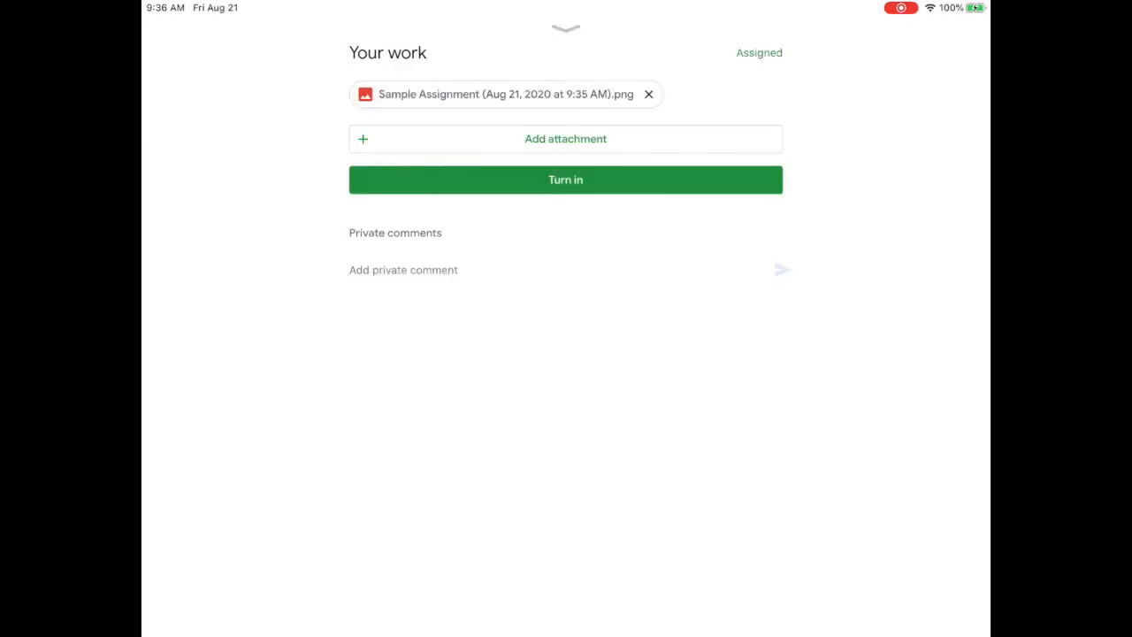
pyautogui.click(566, 179)
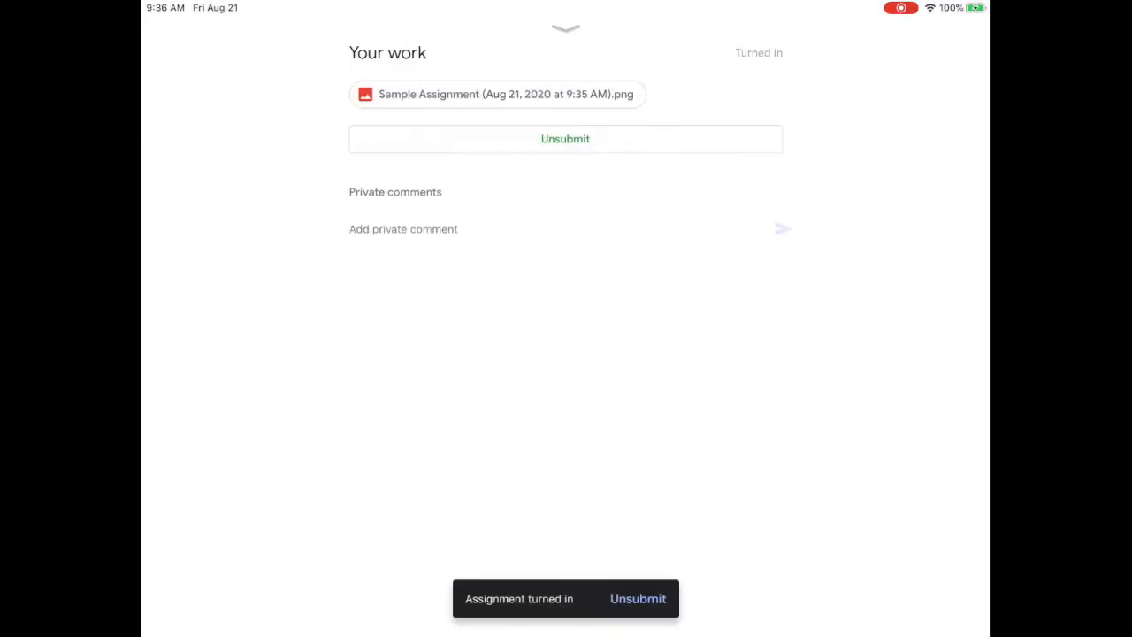